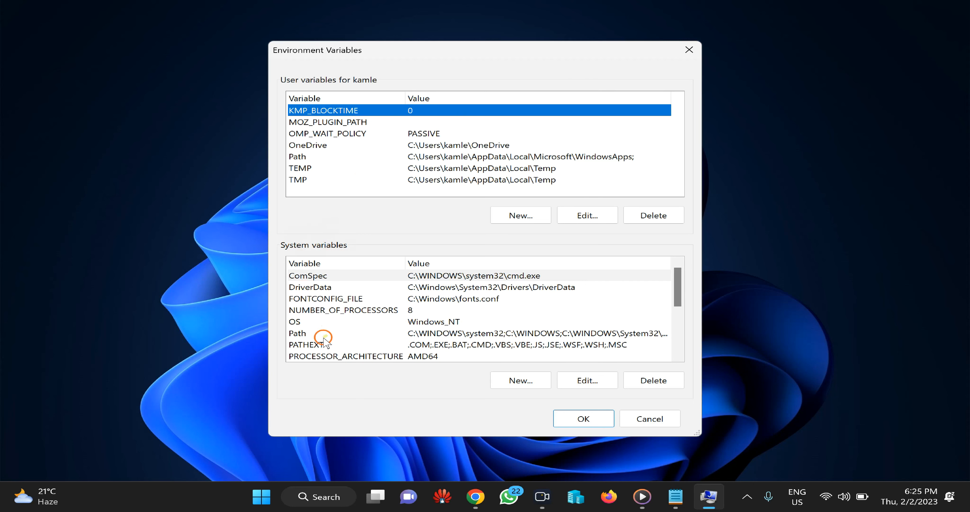
Step: Select the system Path variable and bring up its entry list for editing
{"action": "left_click", "coordinate": [328, 333]}
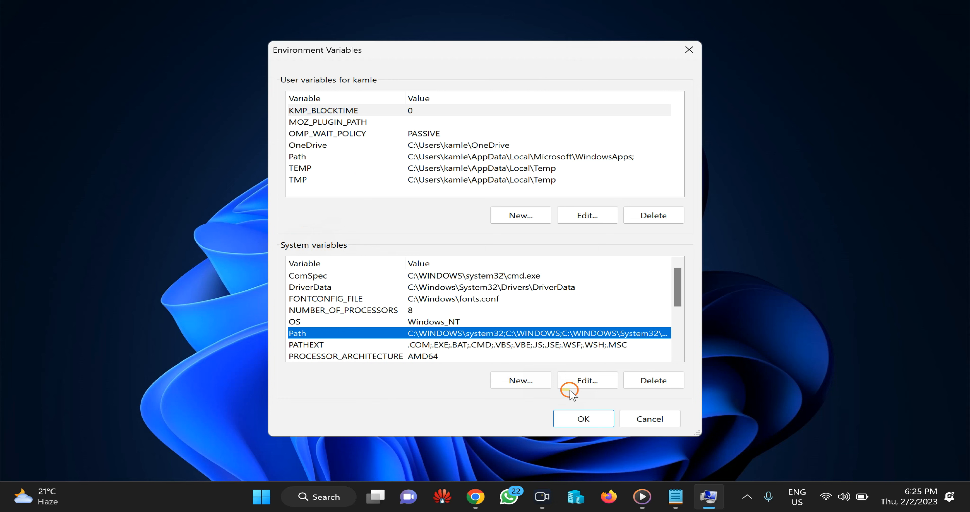
{"action": "left_click", "coordinate": [586, 380]}
{"action": "type", "text": "C:\\windows\\"}
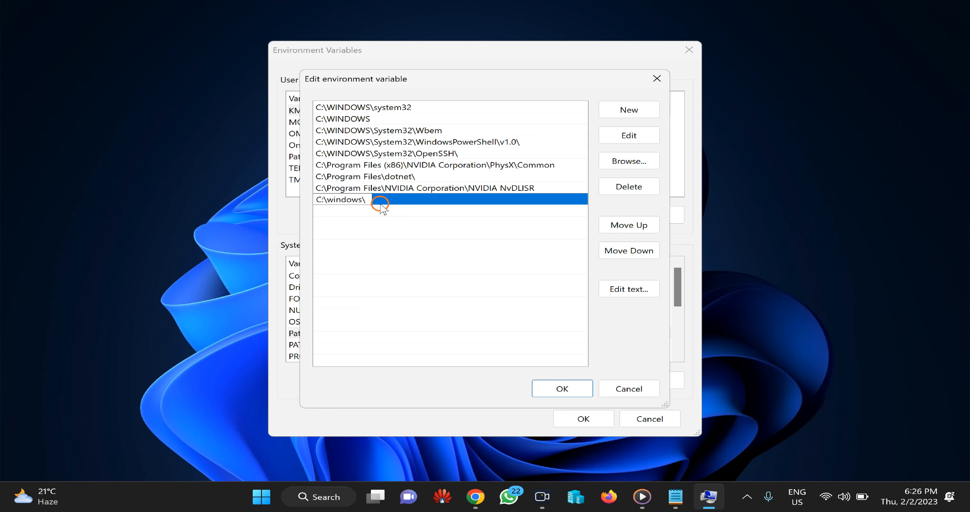